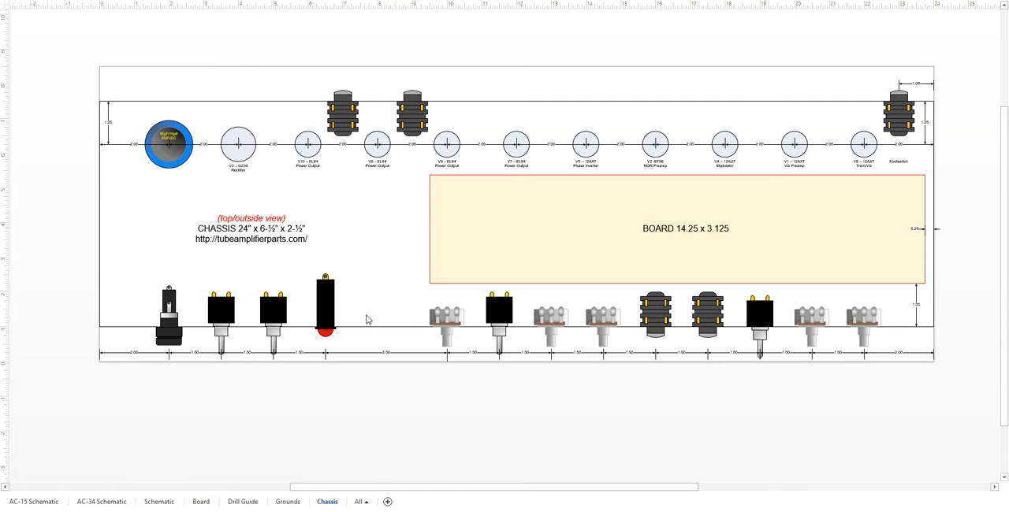
mouse_move(249, 413)
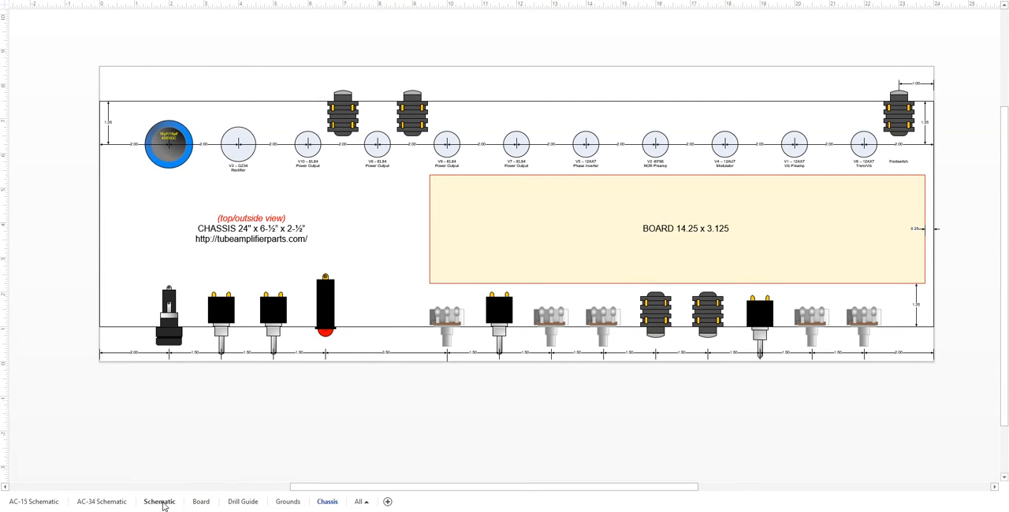
mouse_move(175, 491)
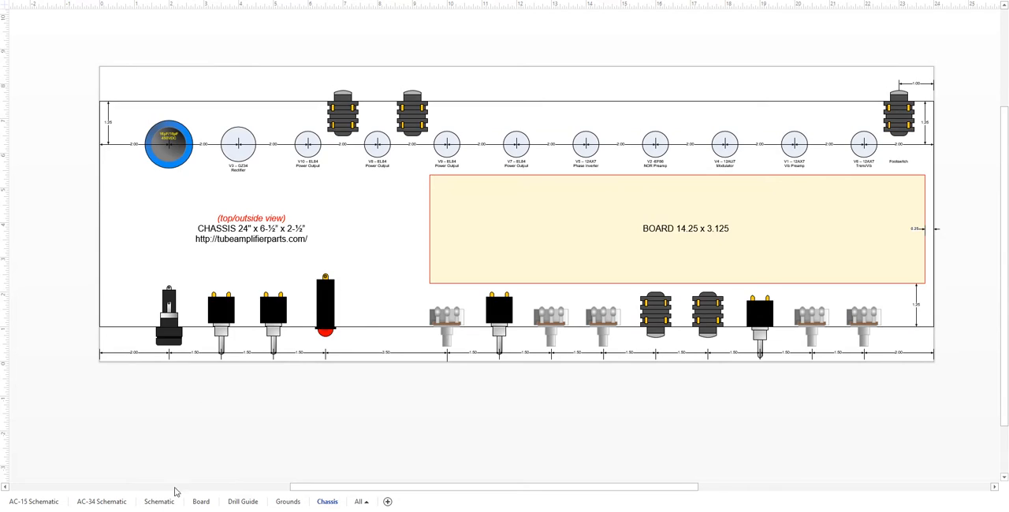
Step: Show the Schematic page and scroll through the vibrato preamp, modulator and oscillator sections
left_click(158, 501)
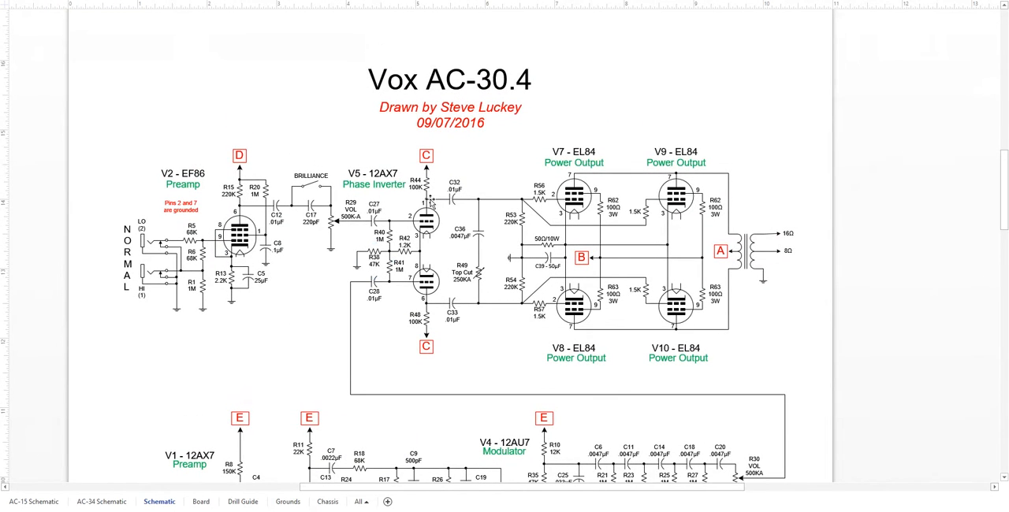
scroll("down", 3)
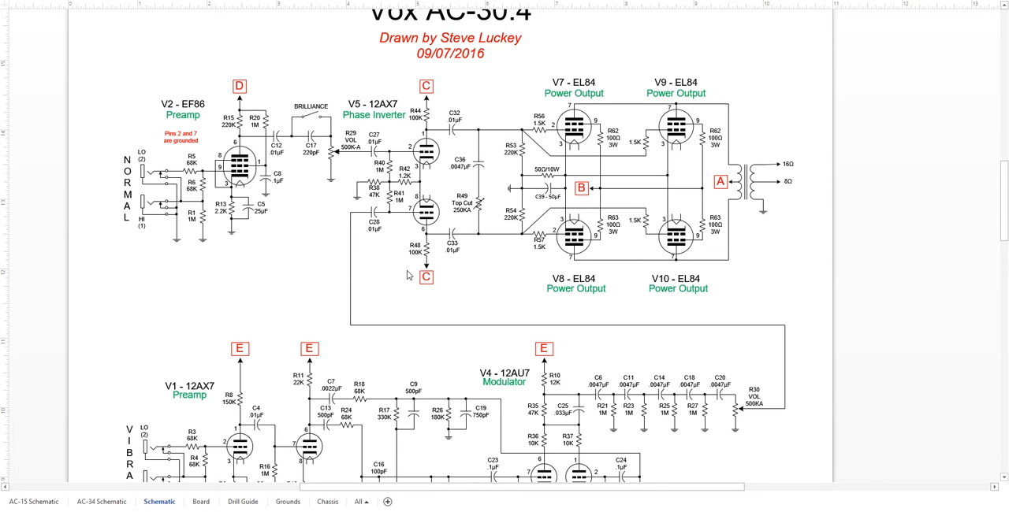
scroll("down", 3)
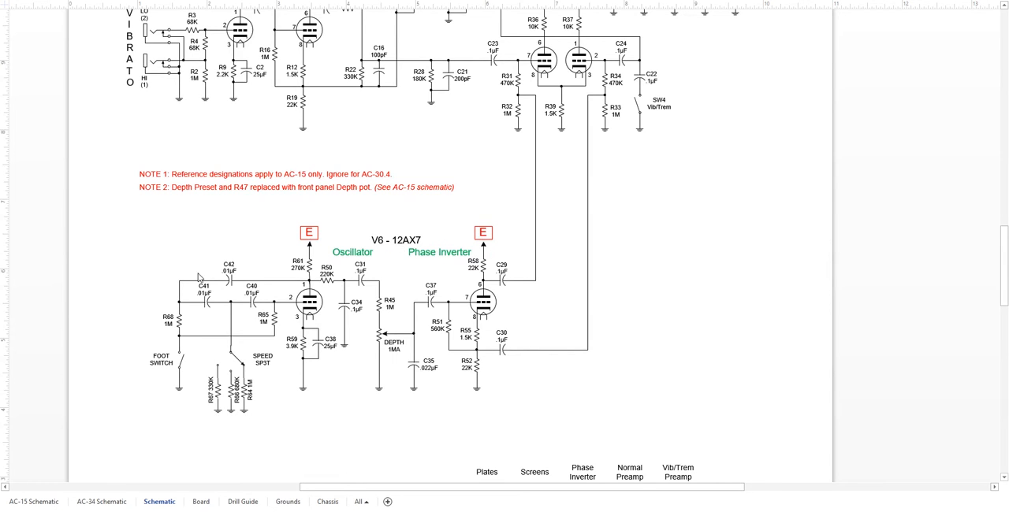
mouse_move(356, 254)
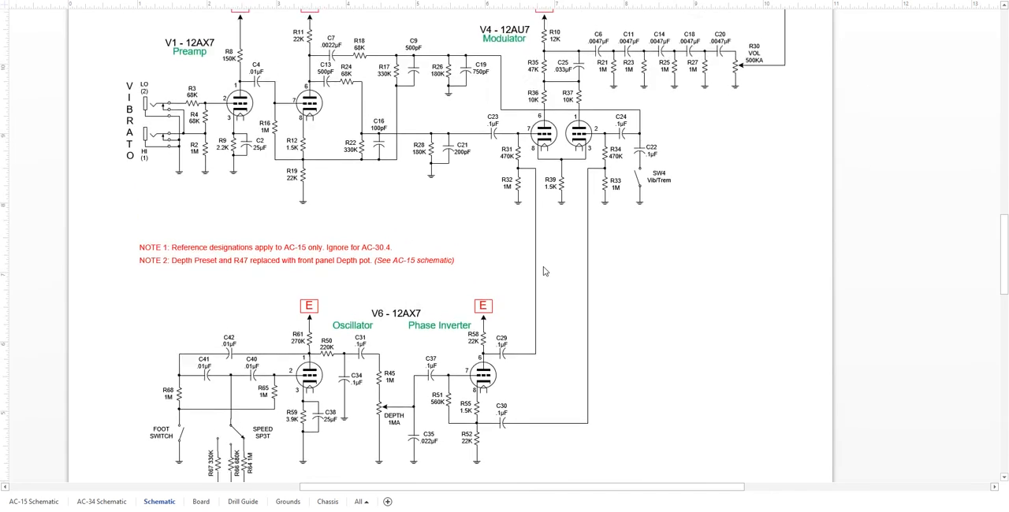
scroll("down", 3)
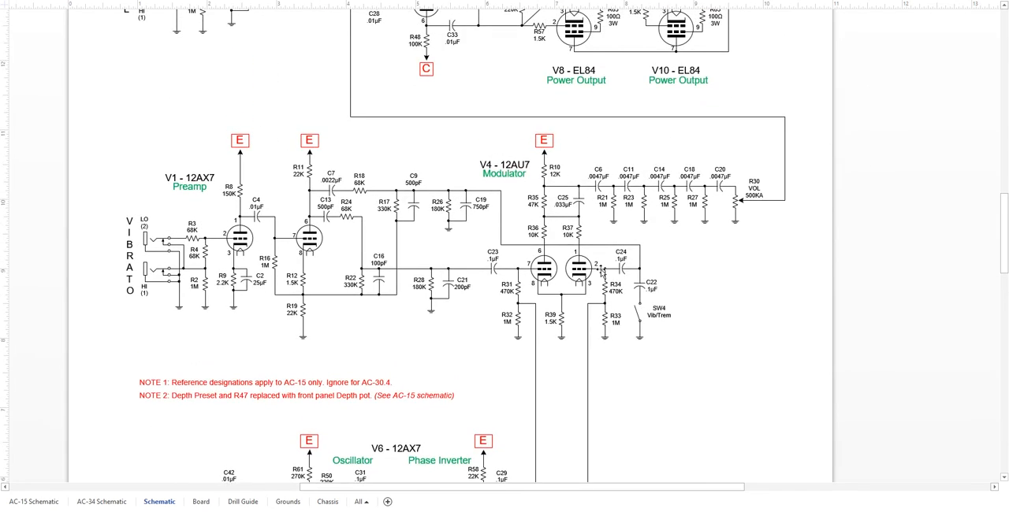
scroll("down", 3)
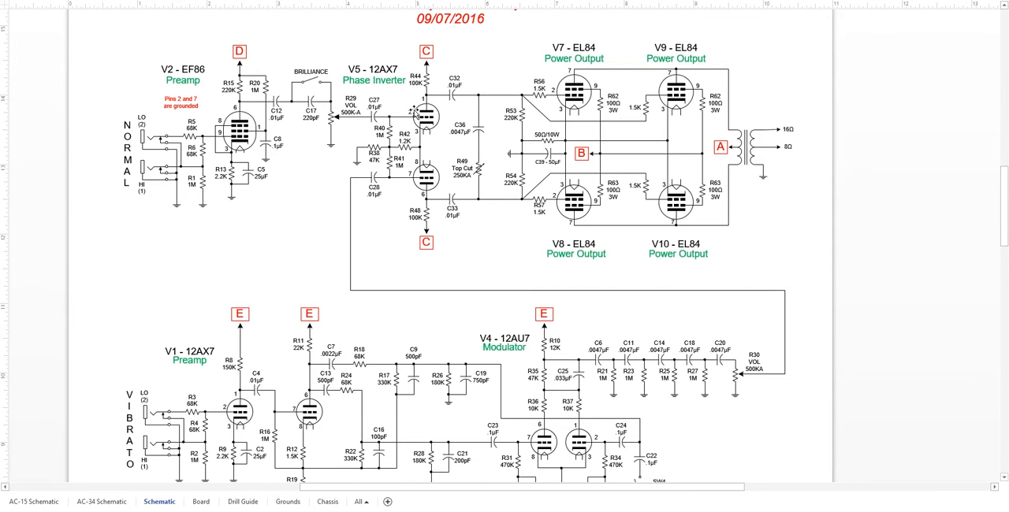
mouse_move(387, 150)
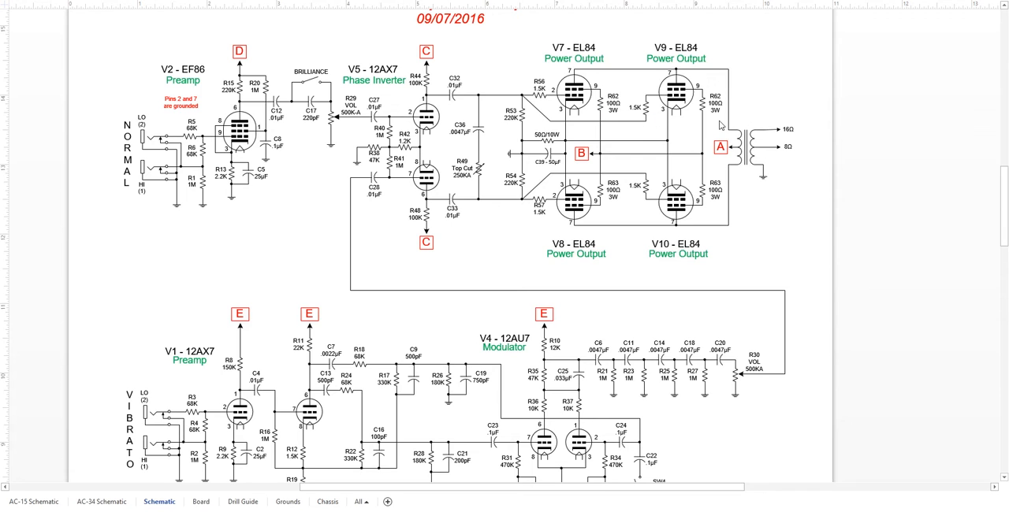
mouse_move(709, 154)
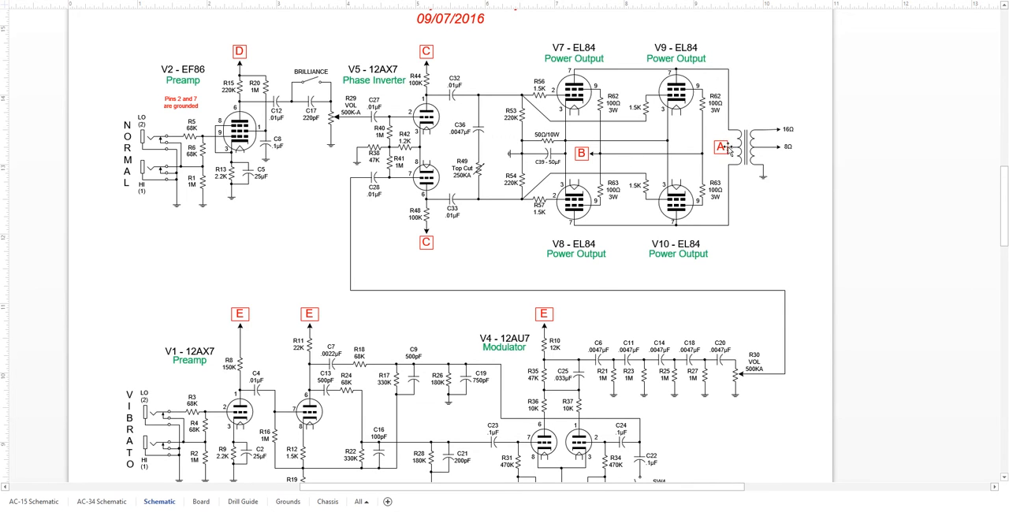
mouse_move(587, 161)
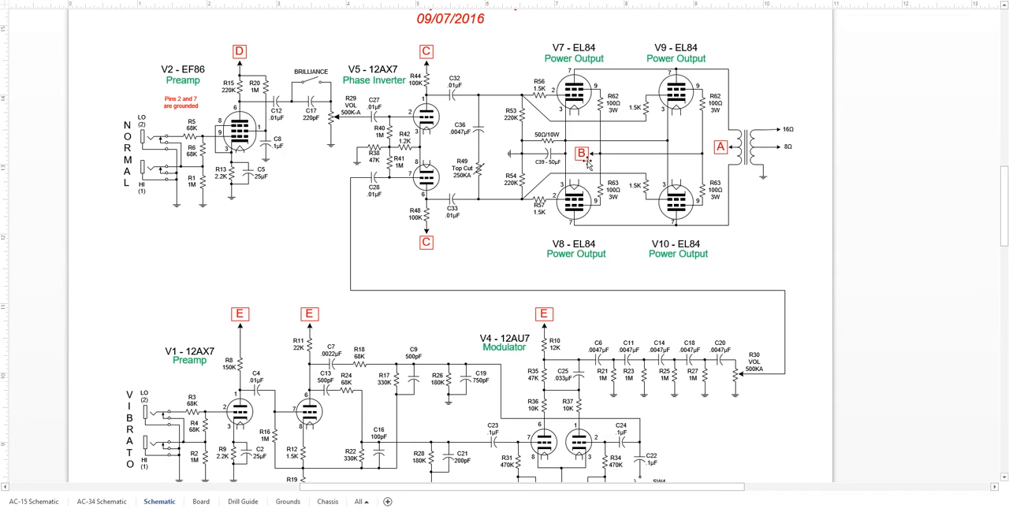
mouse_move(593, 158)
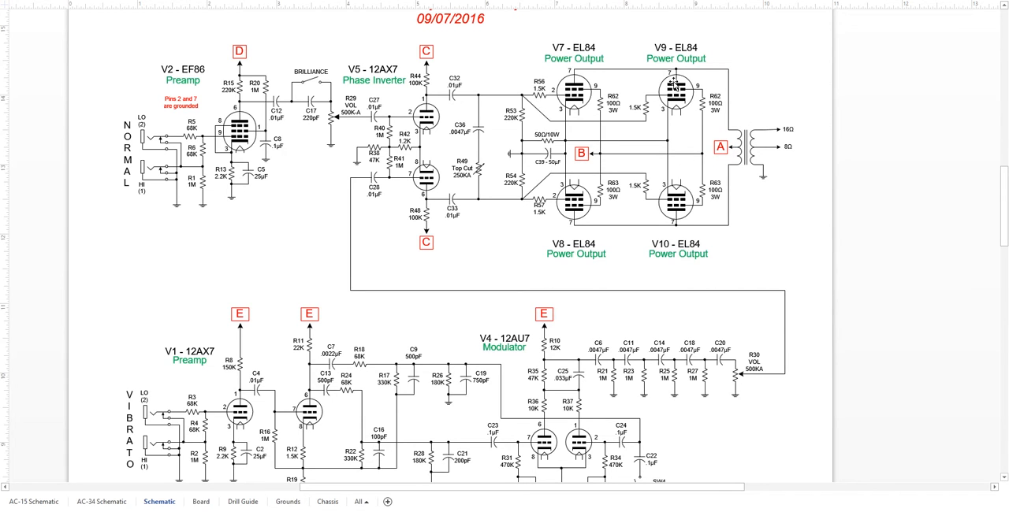
mouse_move(725, 155)
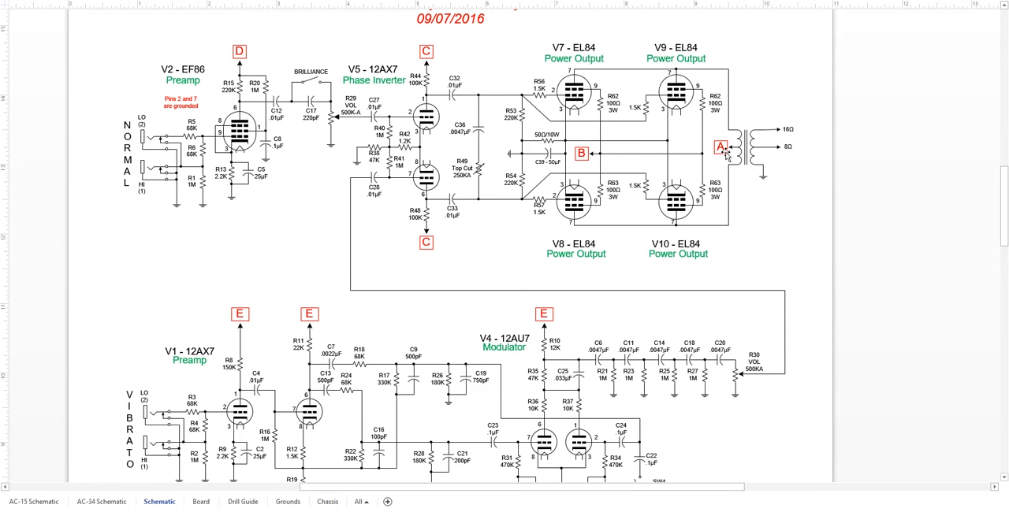
Step: Scroll down to the POWER section with the GZ34 rectifier and A–E supply points
scroll("down", 3)
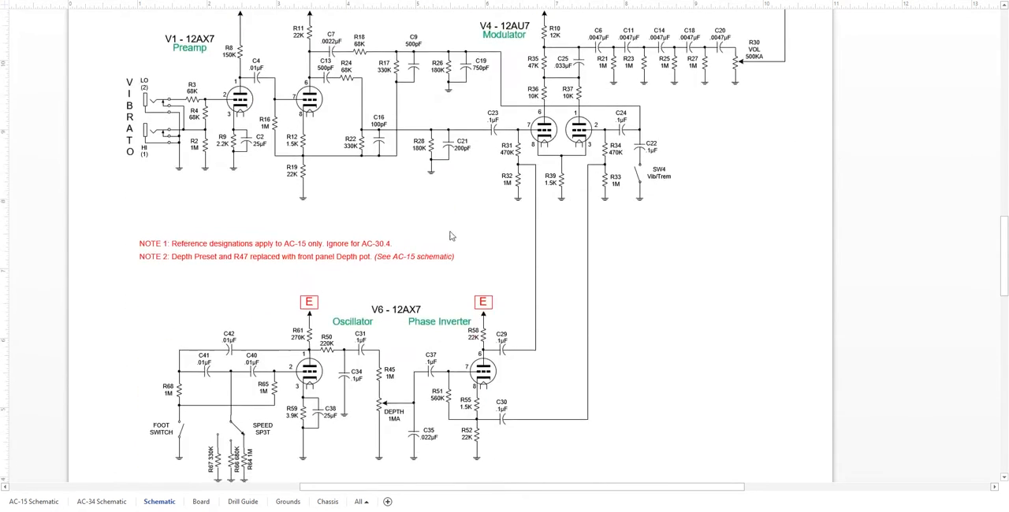
scroll("down", 3)
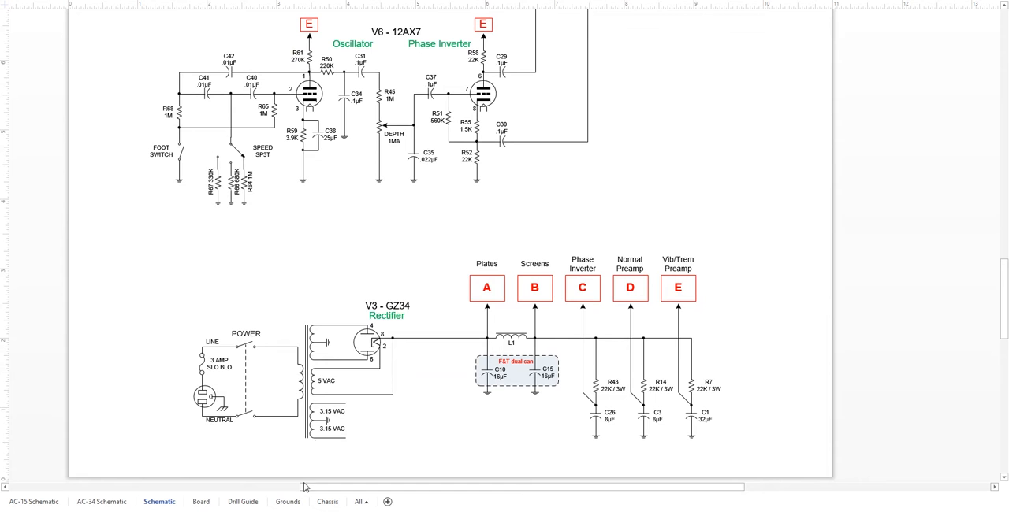
Step: Switch back to the Chassis page showing the 24-inch chassis top/outside view
left_click(326, 501)
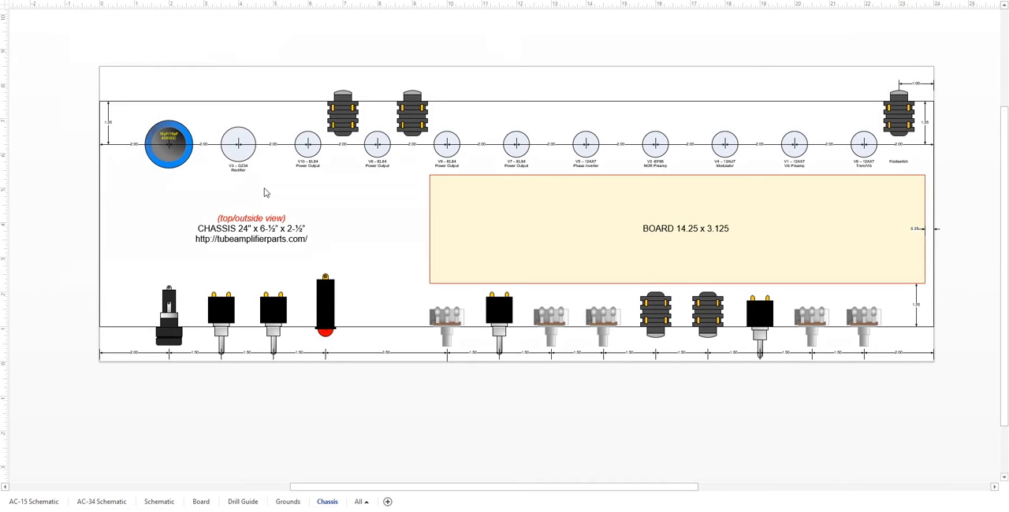
mouse_move(309, 263)
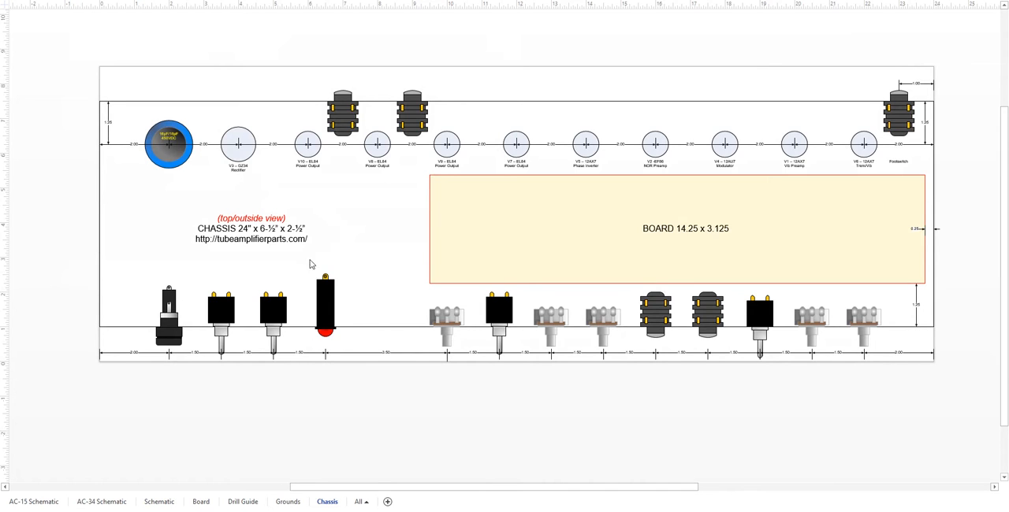
mouse_move(255, 143)
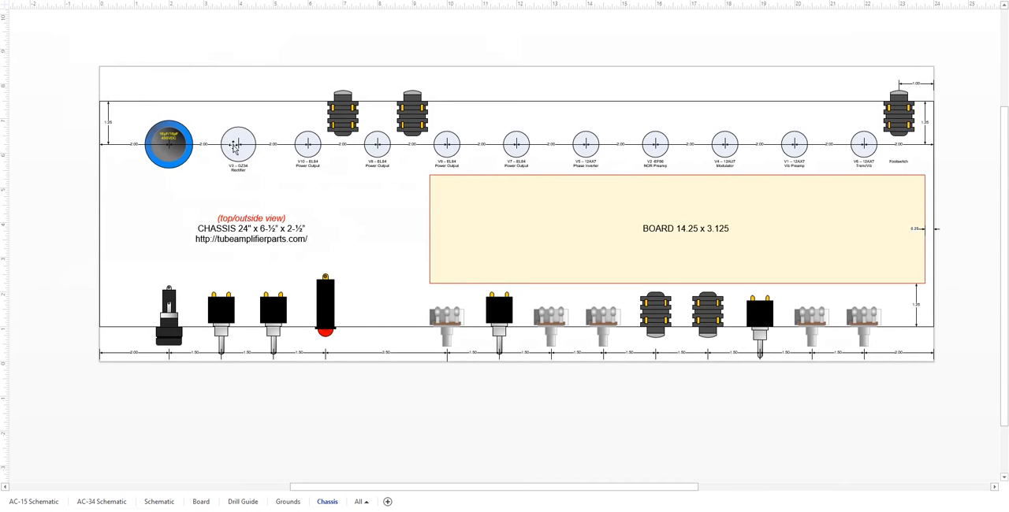
mouse_move(810, 113)
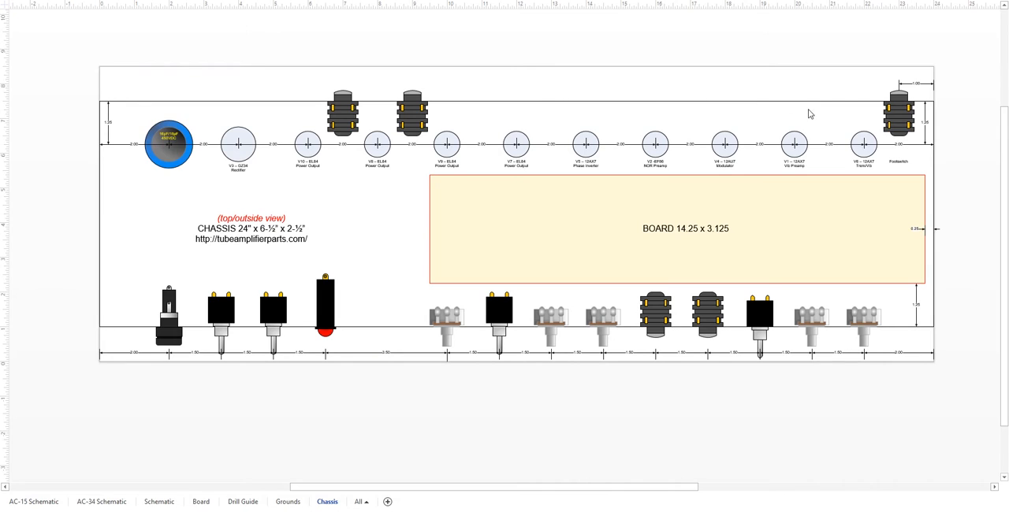
mouse_move(369, 154)
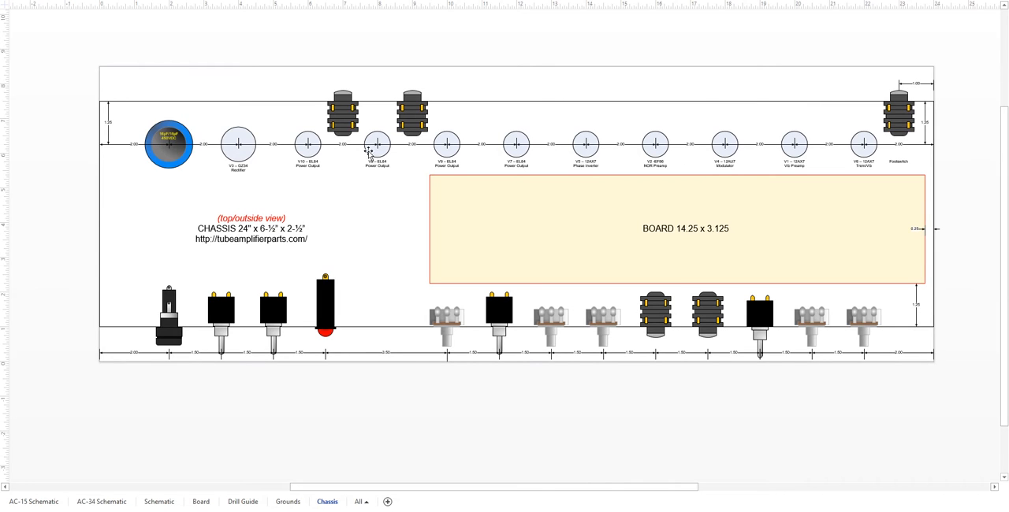
mouse_move(483, 176)
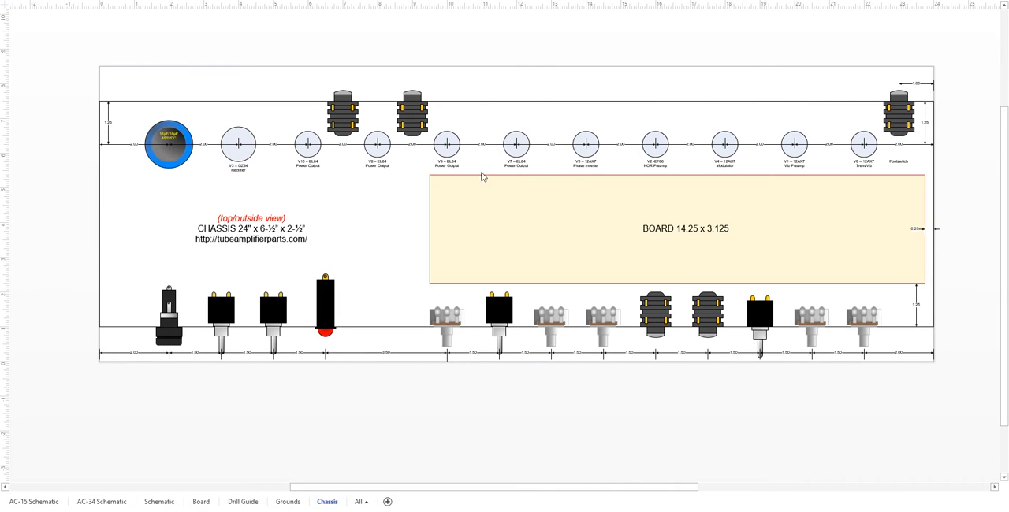
mouse_move(476, 111)
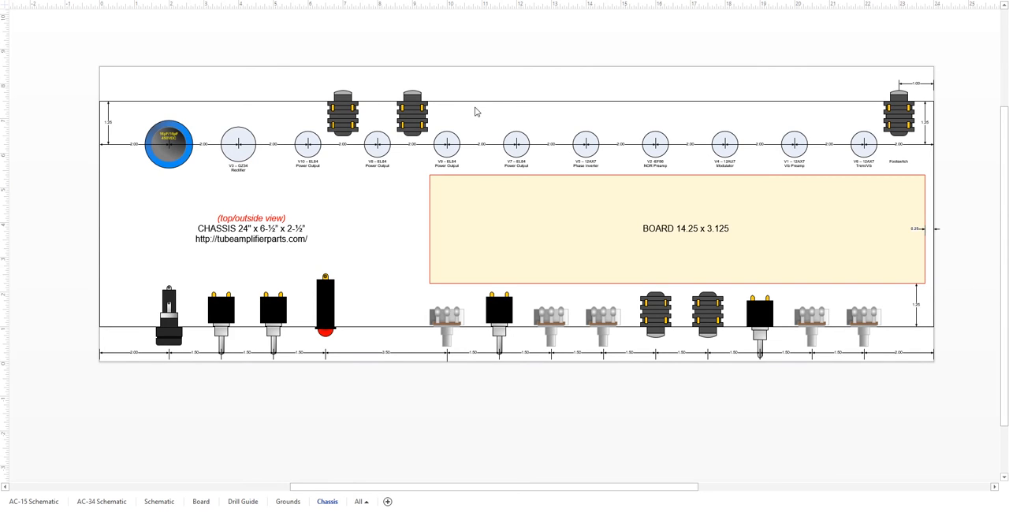
mouse_move(468, 158)
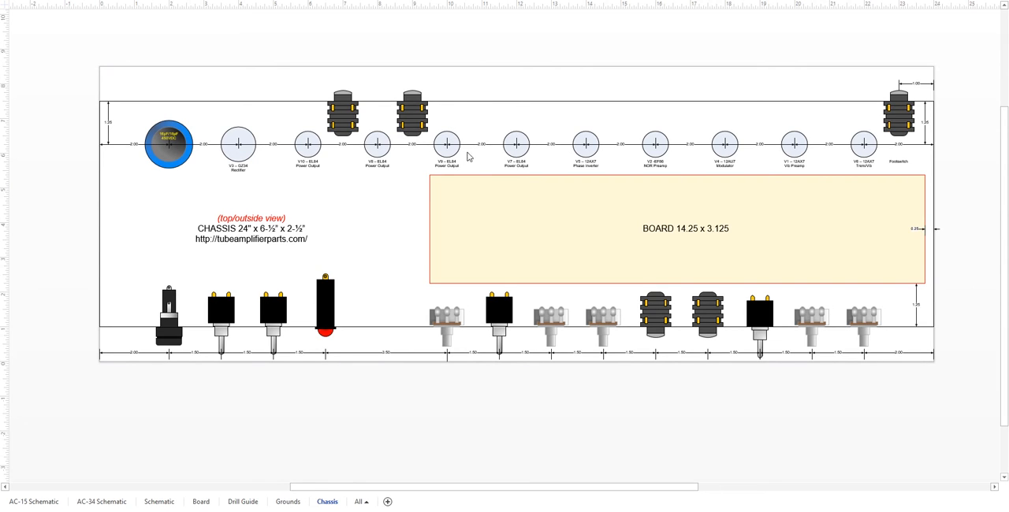
mouse_move(630, 140)
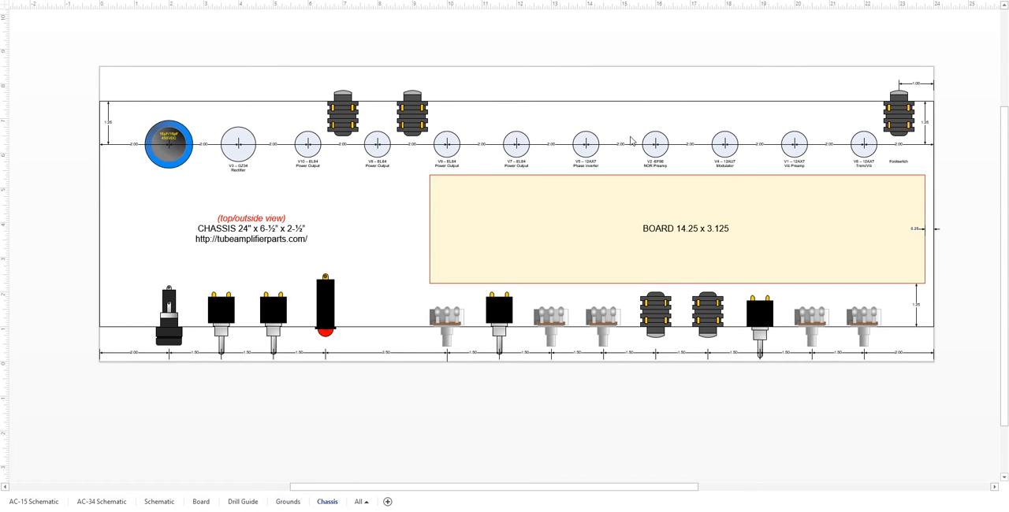